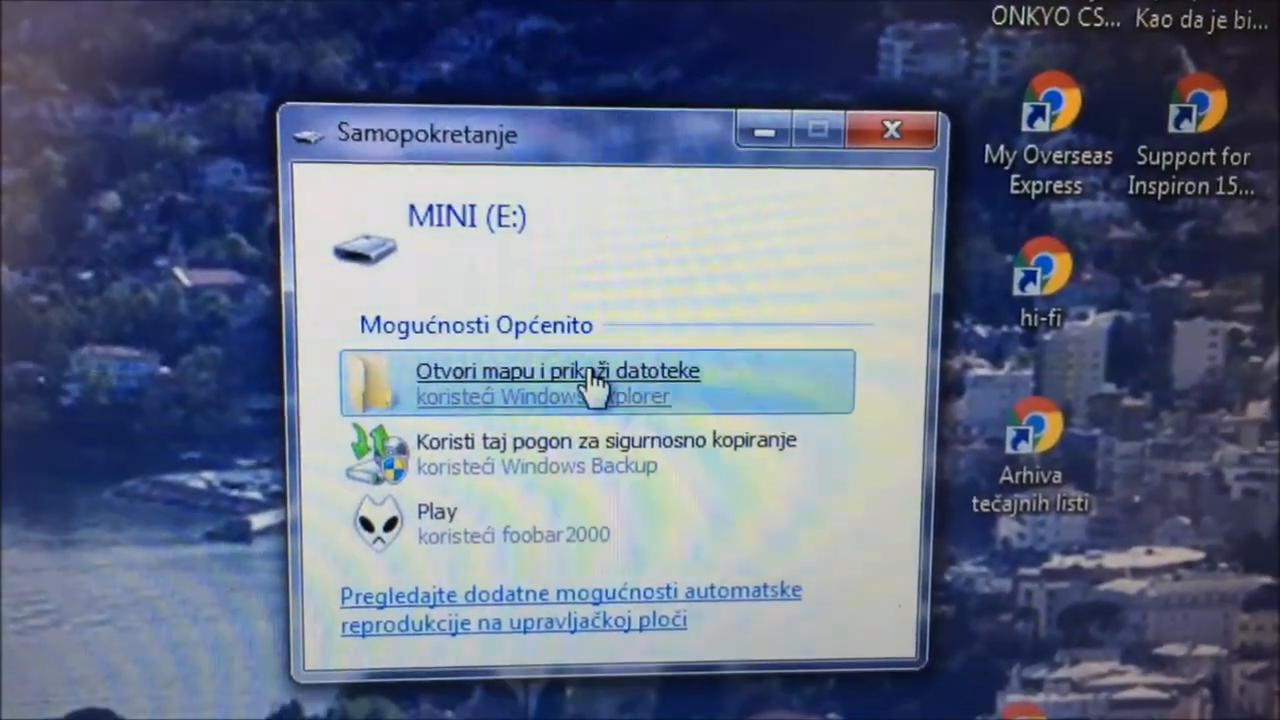
# Step: Open the MINI (E:) stick's files in Windows Explorer from the AutoPlay dialog
pyautogui.click(550, 382)
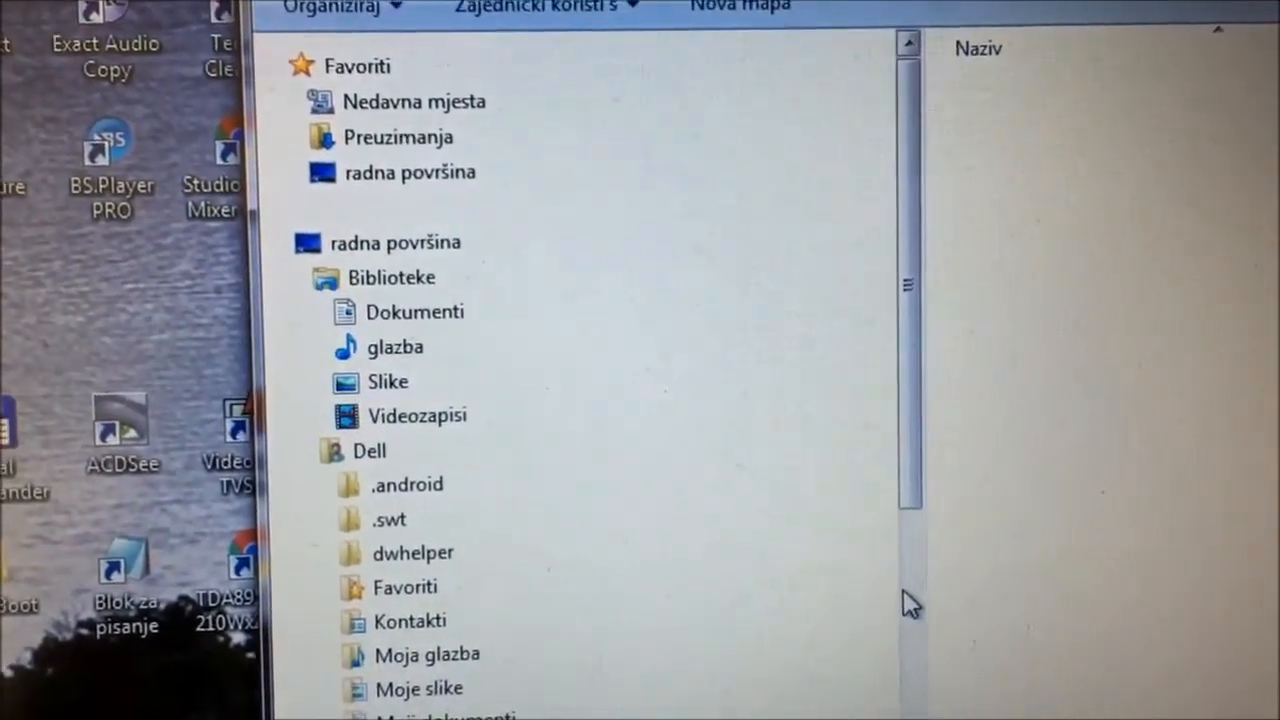
# Step: Show the computer's drives, with MINI (E:) reporting 124 GB free
pyautogui.scroll(-3)
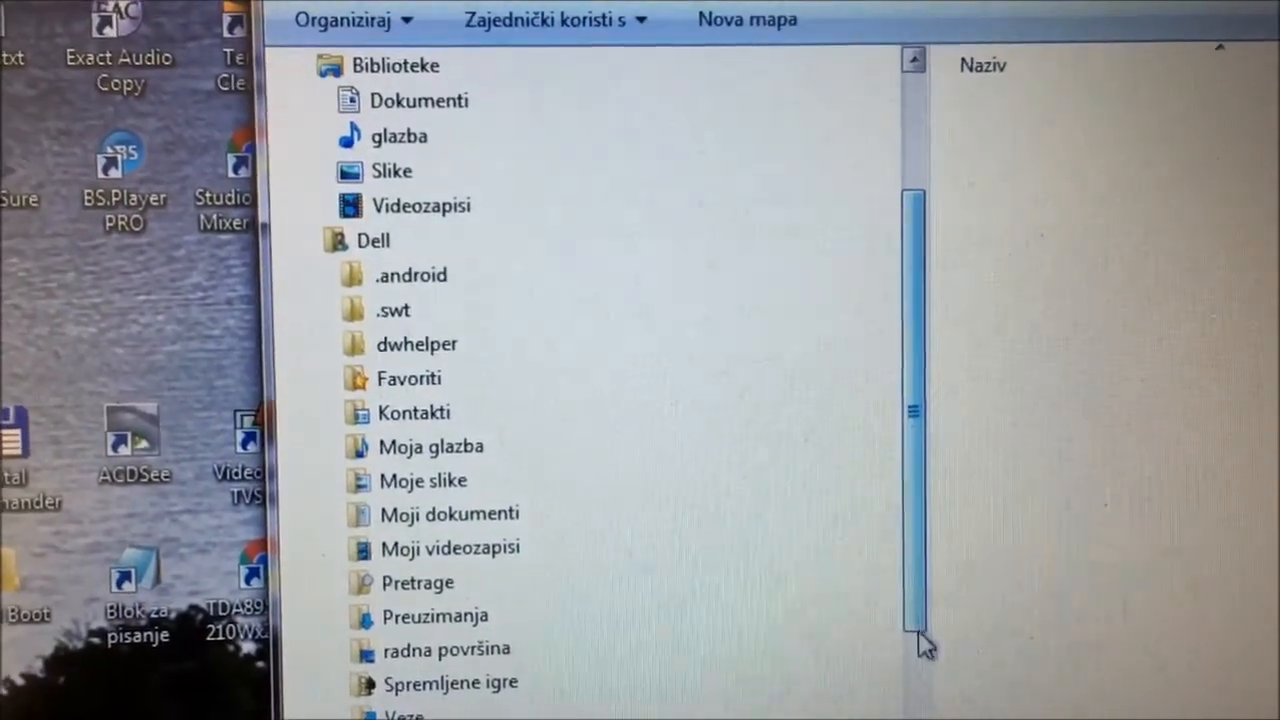
pyautogui.scroll(-3)
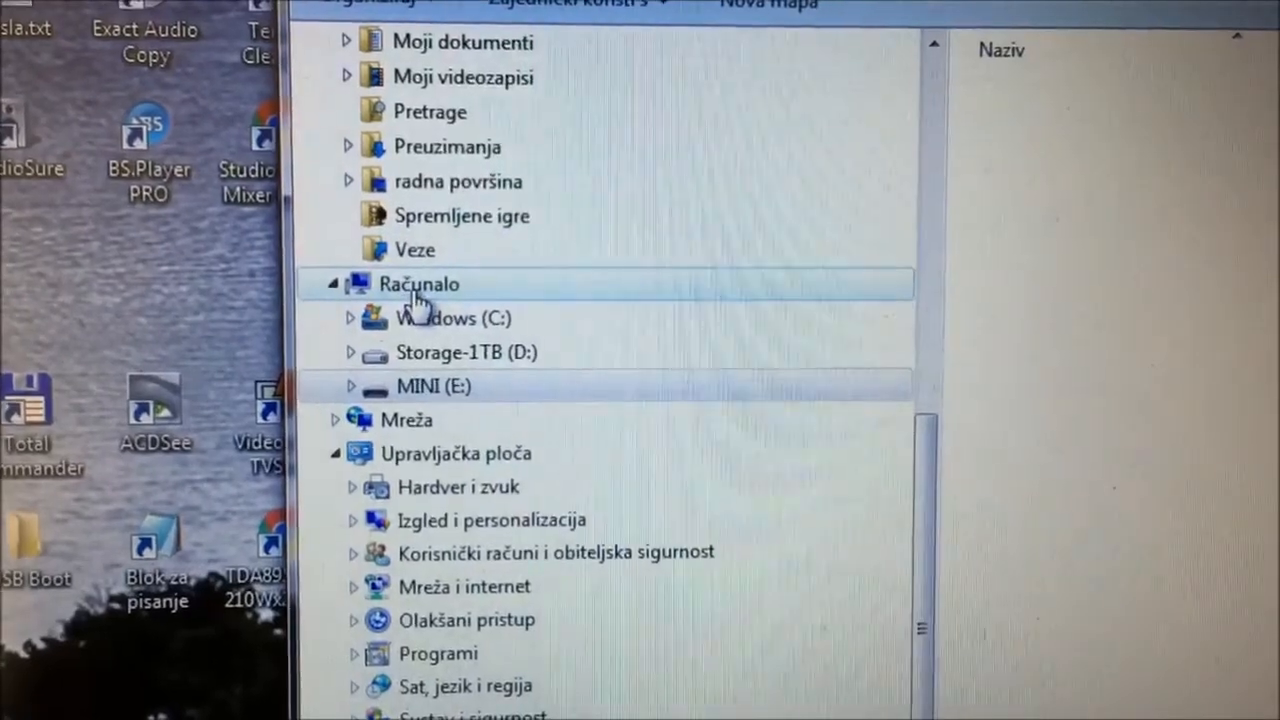
pyautogui.click(418, 284)
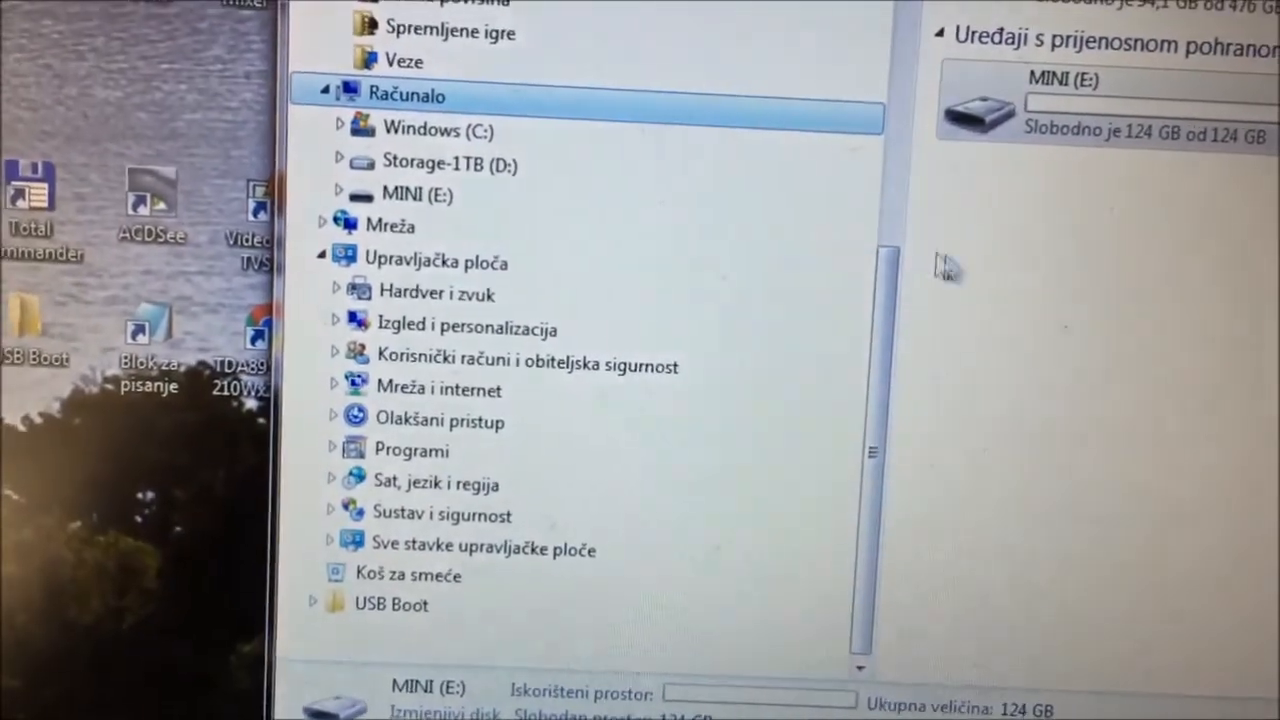
# Step: Launch h2testw.exe from Programi > USB - h2testw_1.4 on drive C:
pyautogui.click(418, 130)
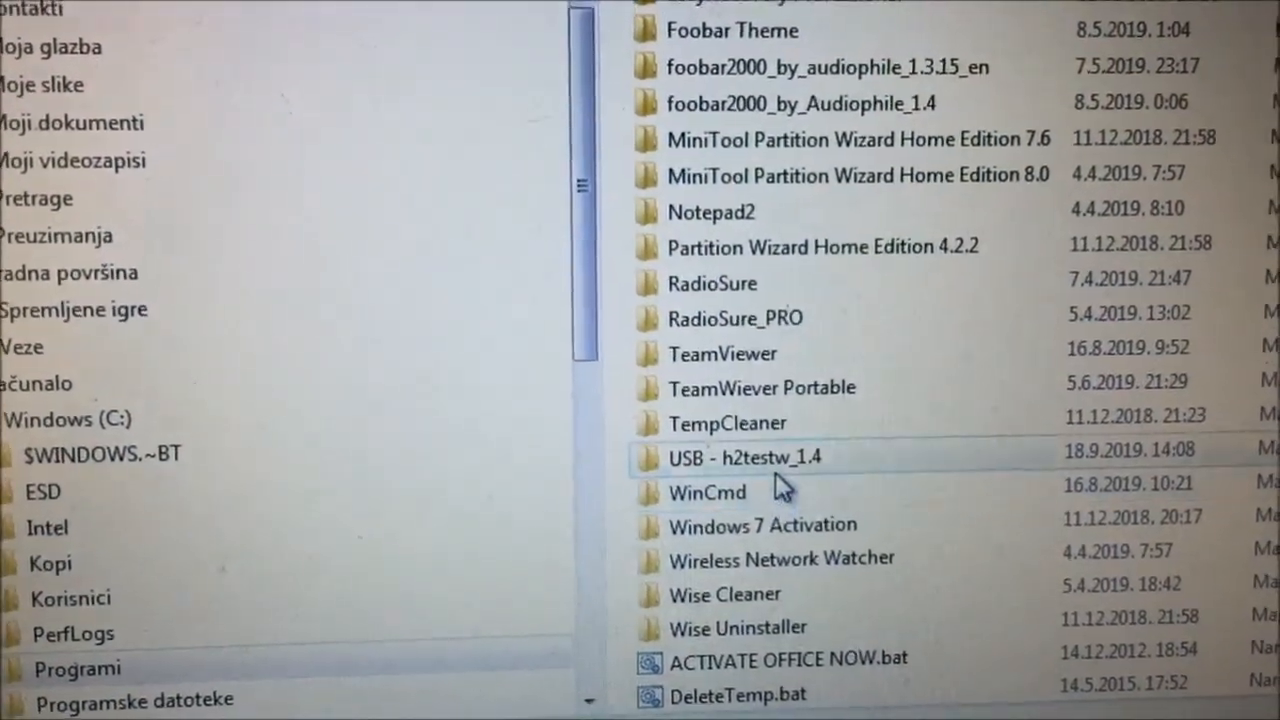
pyautogui.doubleClick(744, 456)
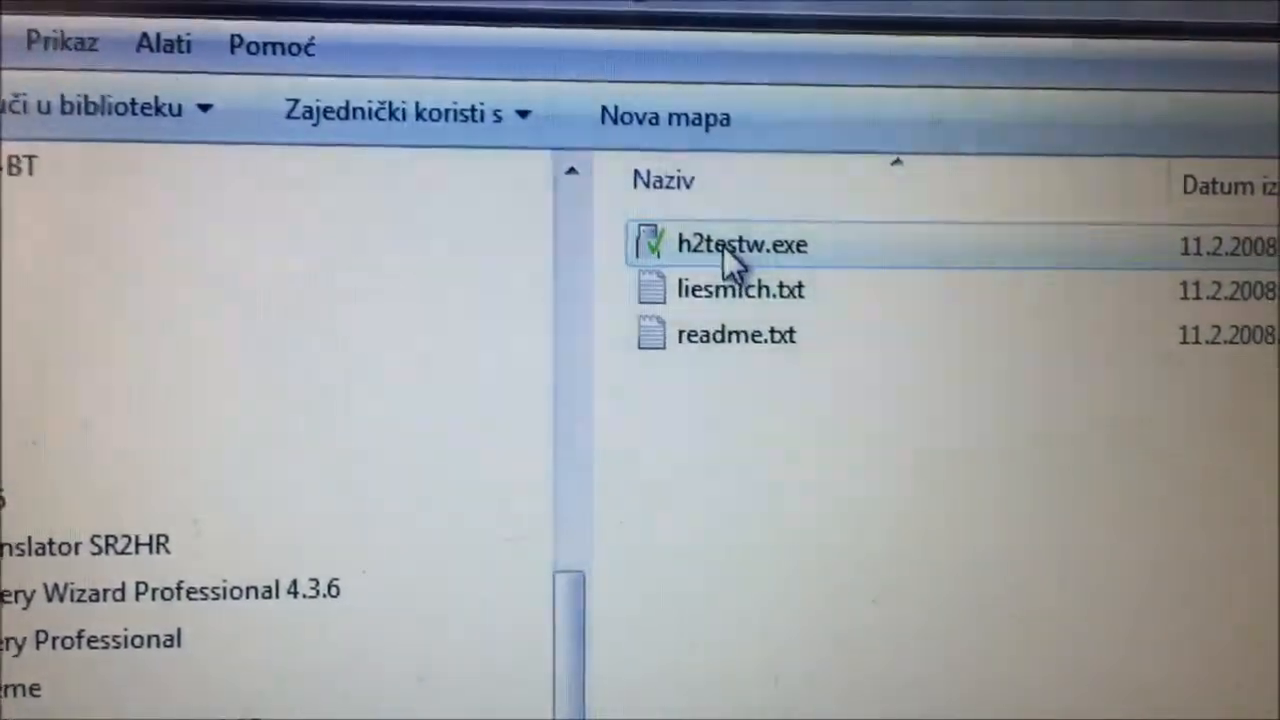
pyautogui.doubleClick(740, 244)
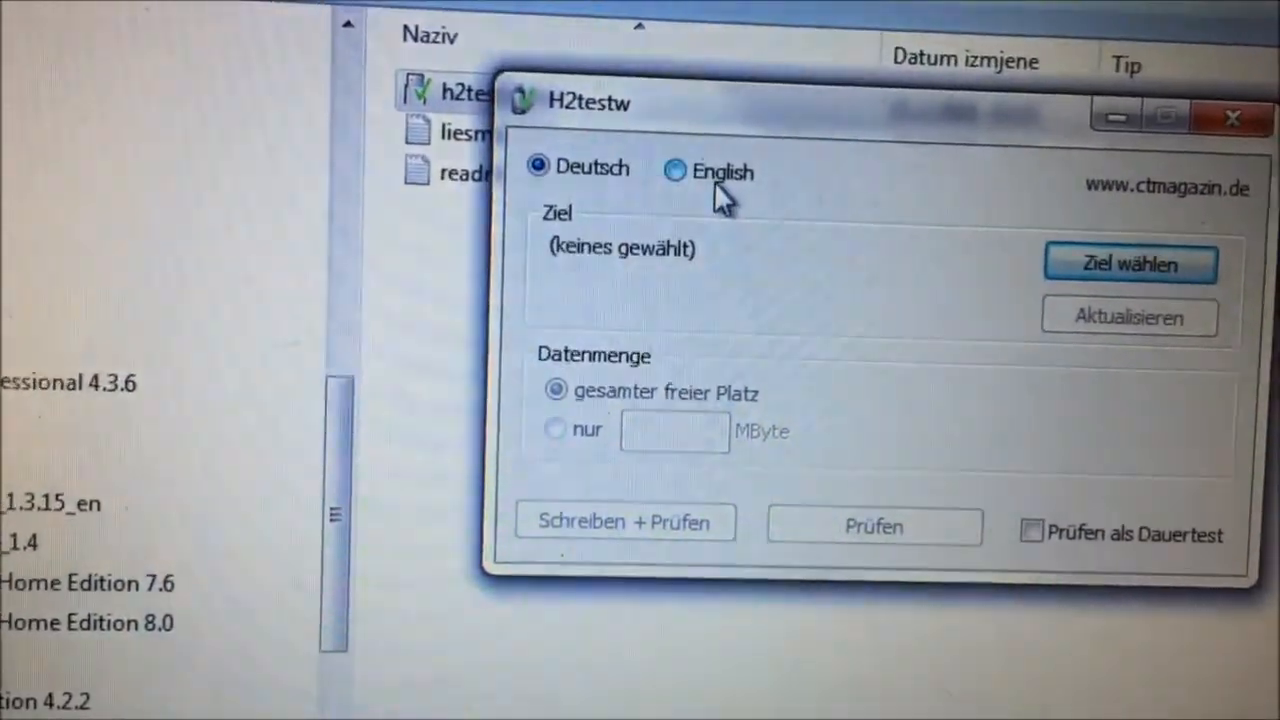
# Step: Switch H2testw to English and target MINI (E:) with 127930 MByte available
pyautogui.click(676, 170)
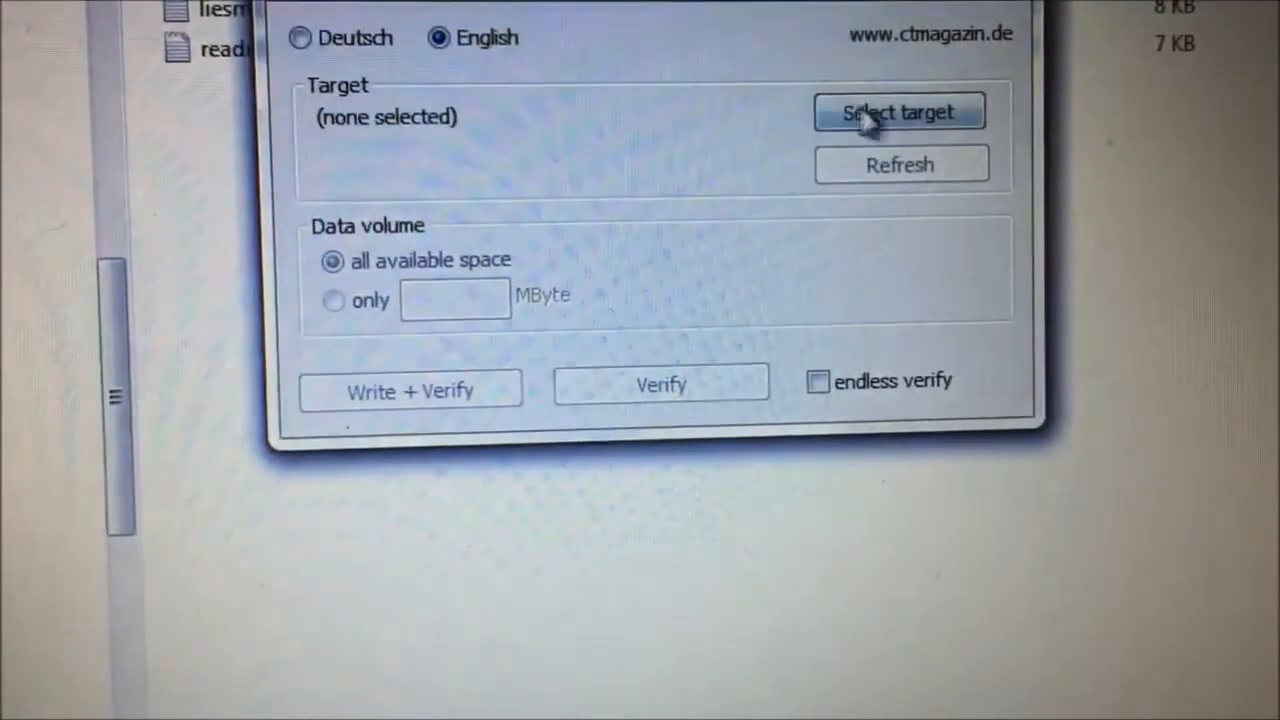
pyautogui.click(898, 112)
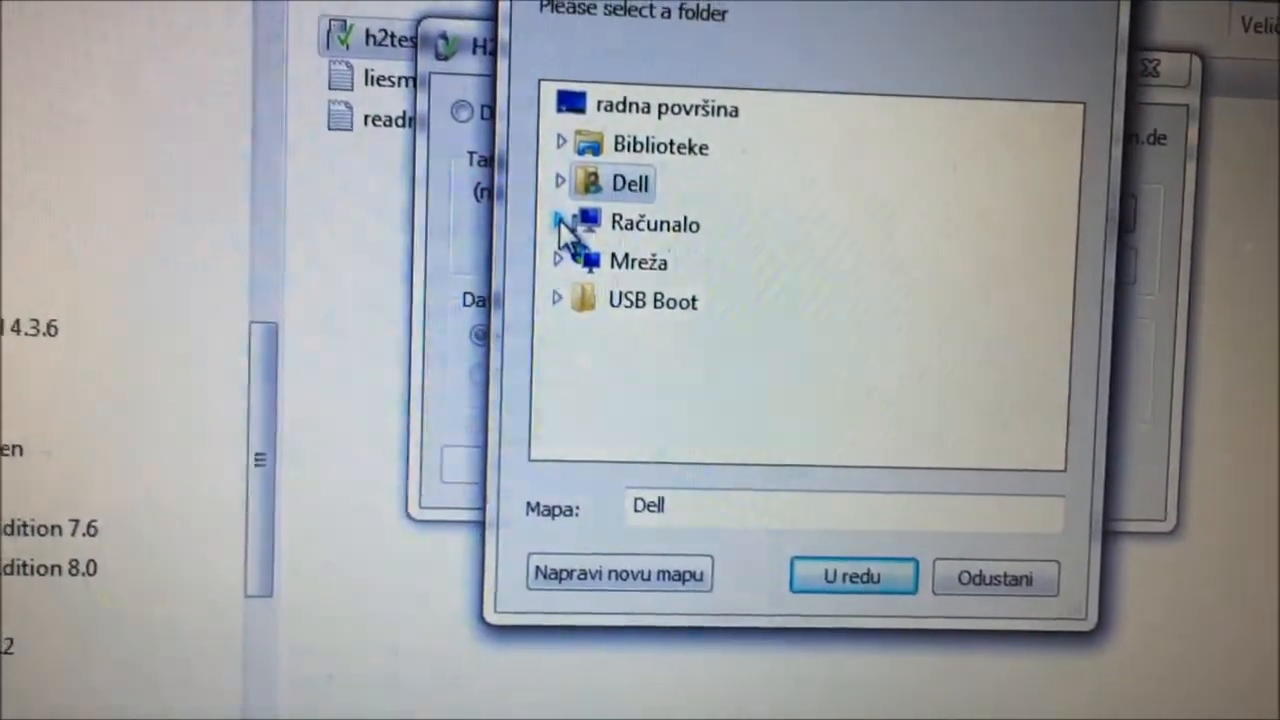
pyautogui.click(562, 224)
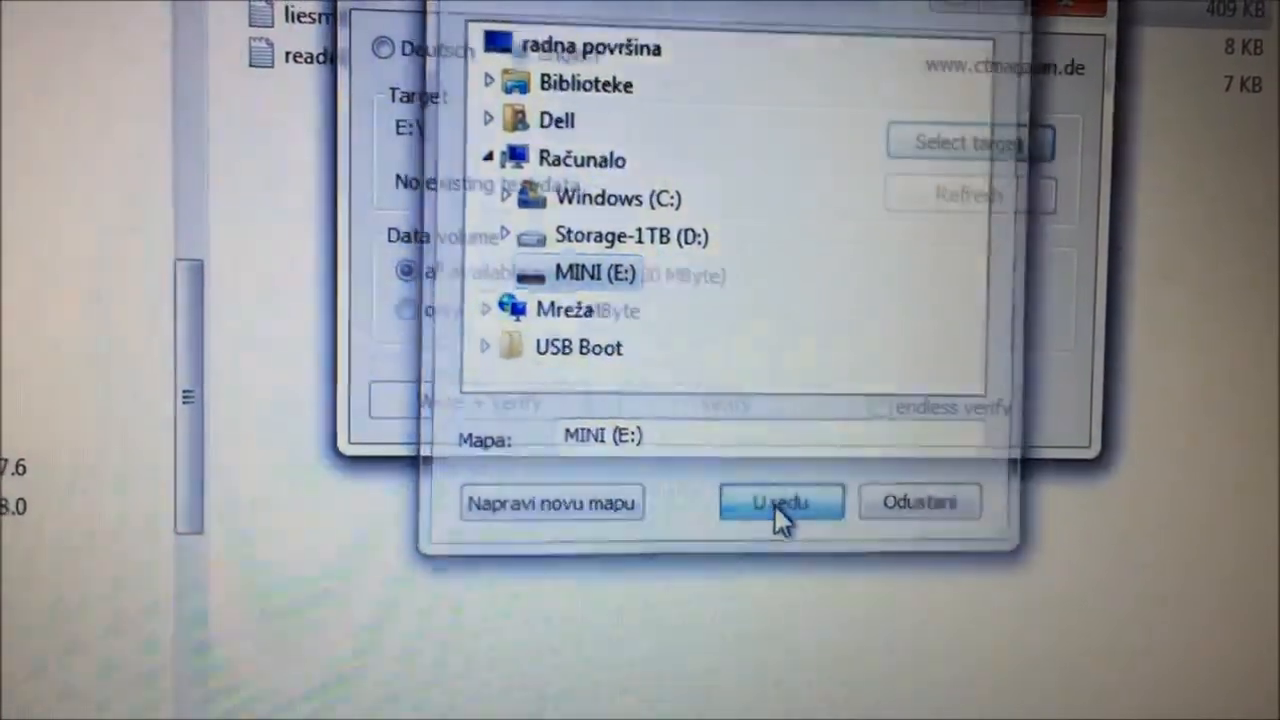
pyautogui.click(780, 500)
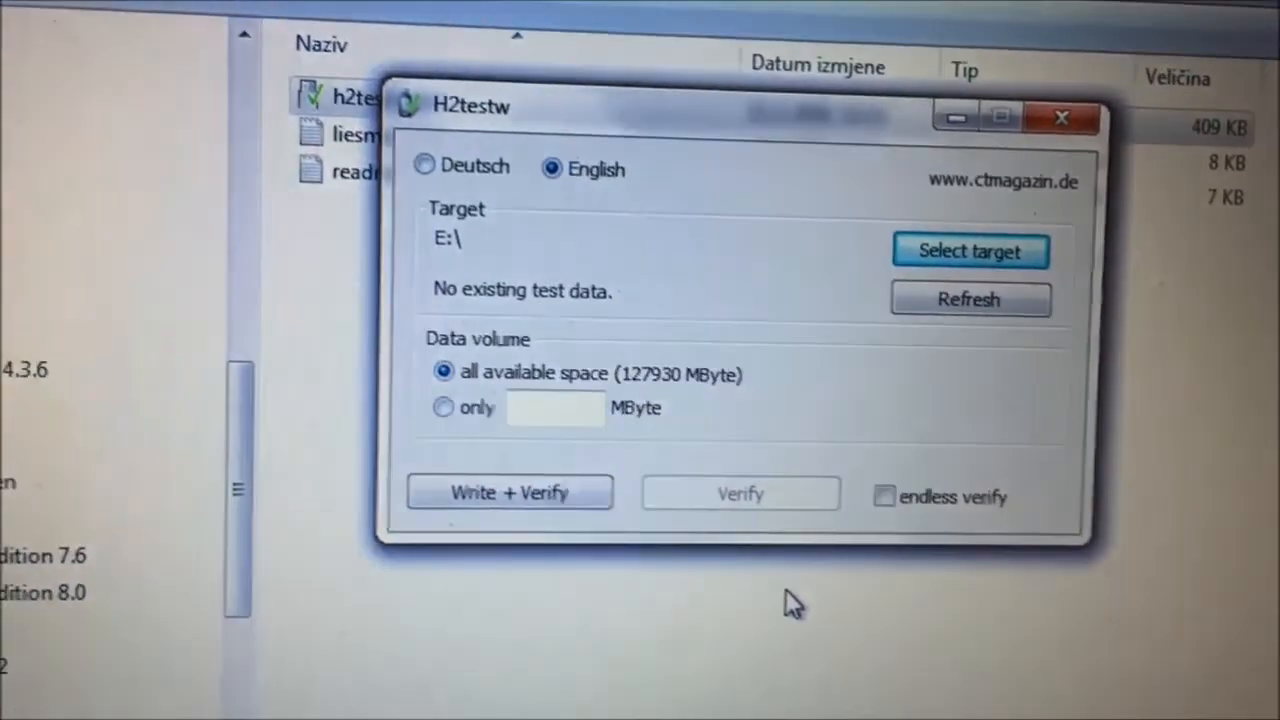
pyautogui.click(510, 492)
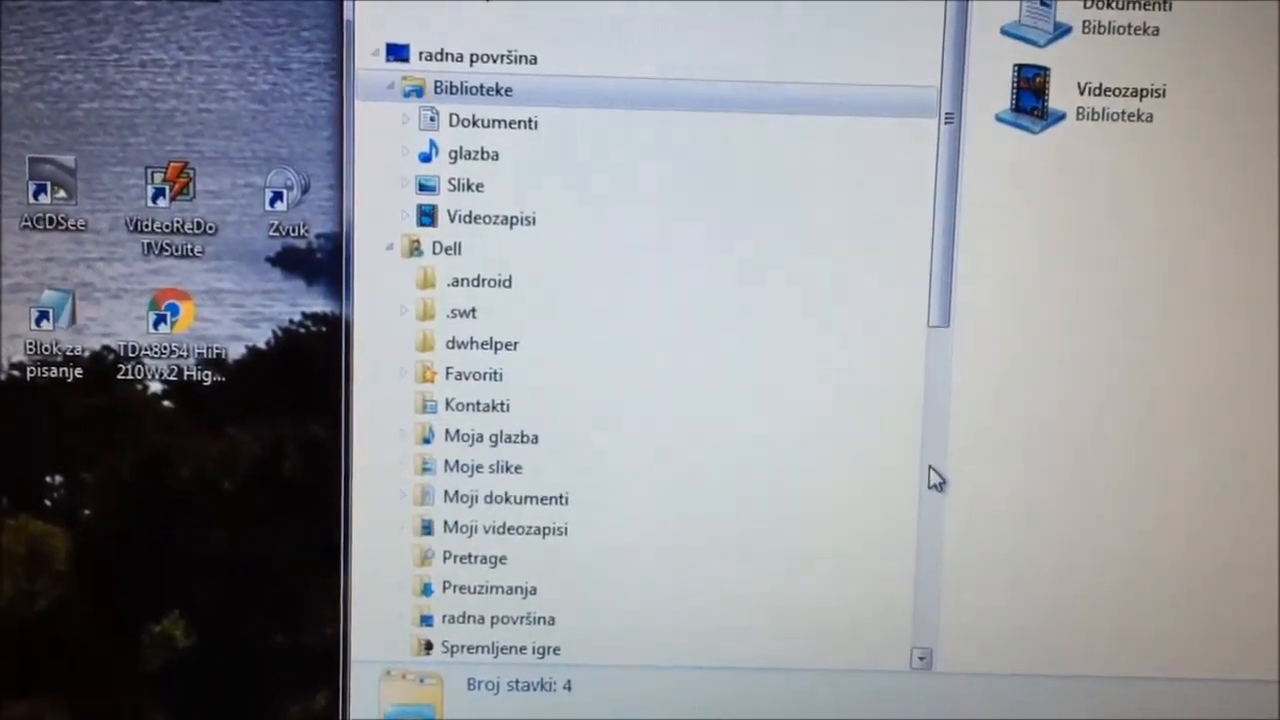
# Step: Browse MINI (E:) listing numbered .h2w test files of 1.048.576 KB each
pyautogui.scroll(-3)
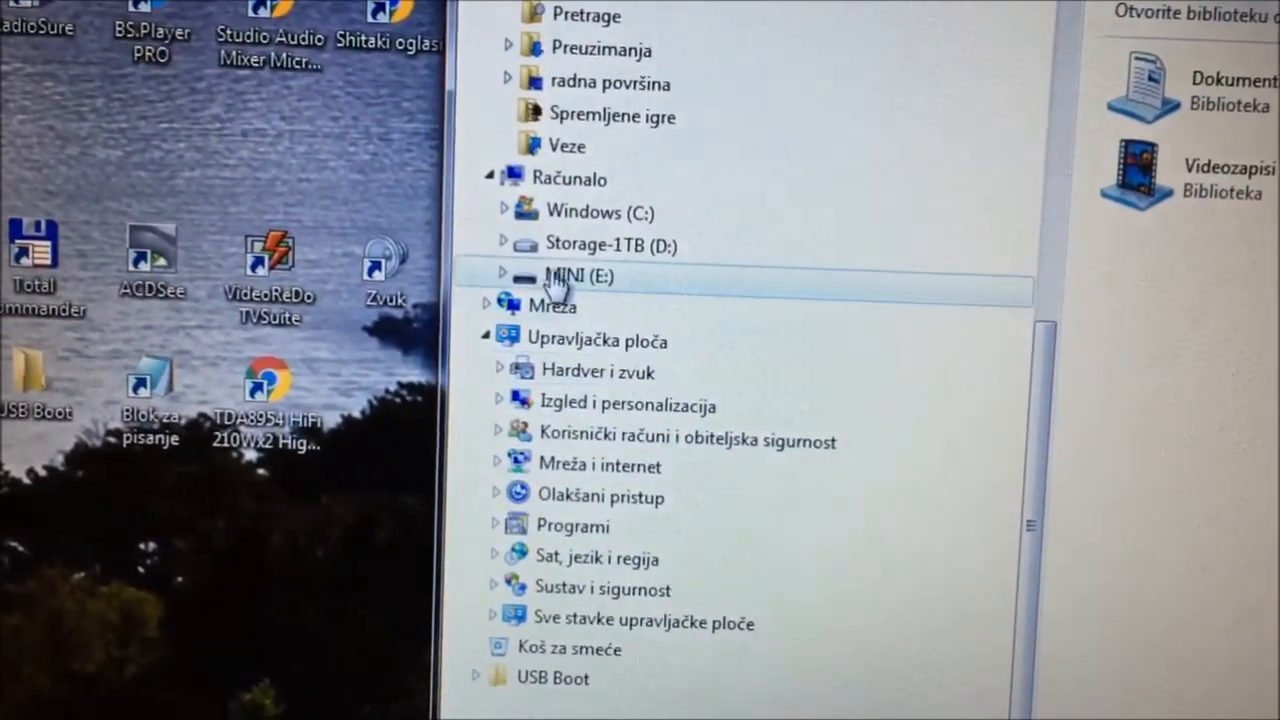
pyautogui.click(578, 276)
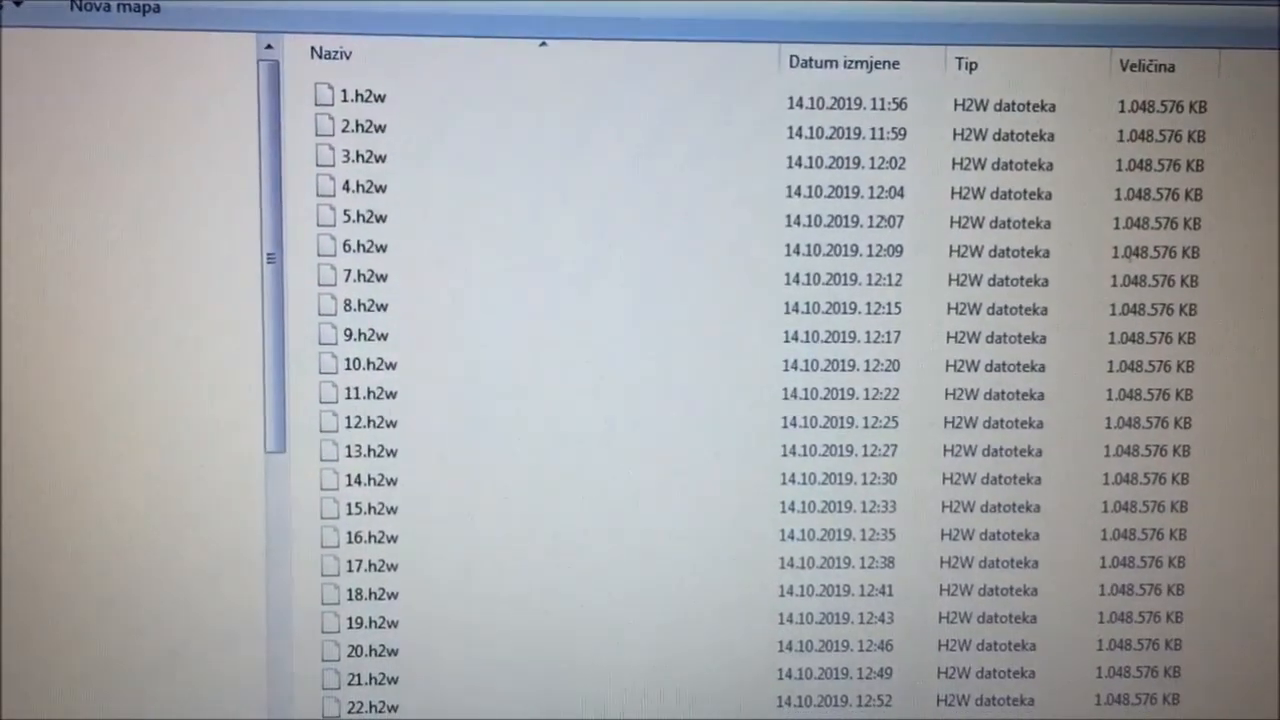
pyautogui.scroll(-3)
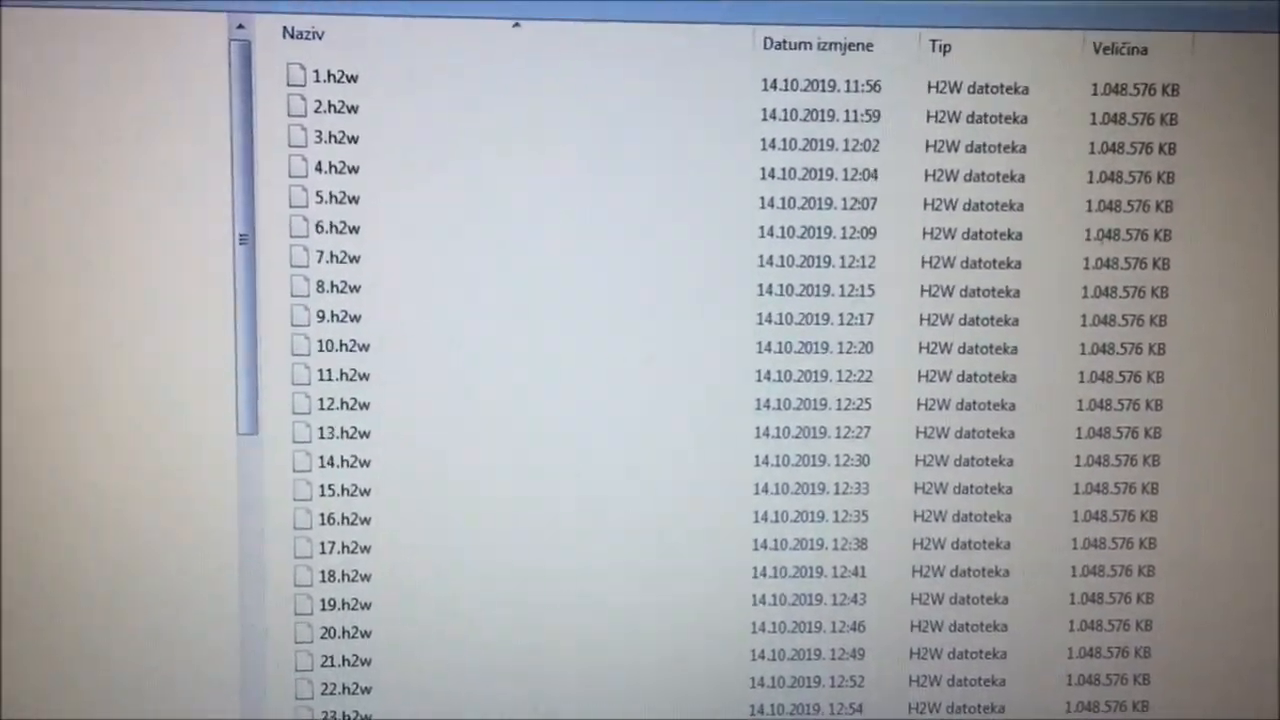